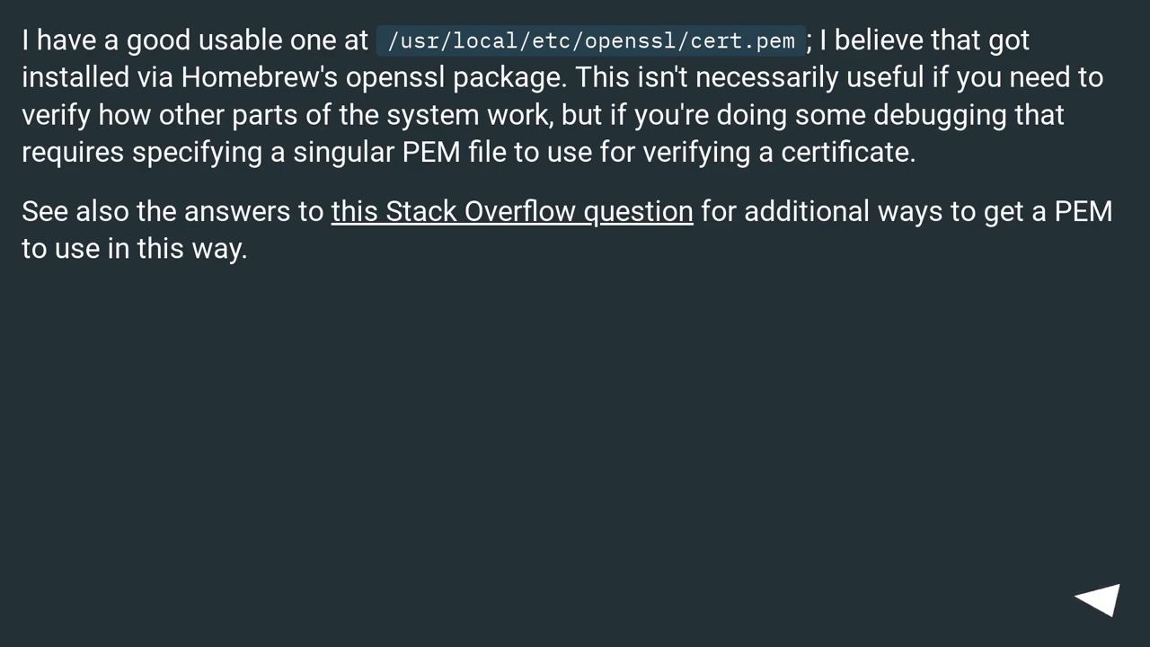
click(1098, 598)
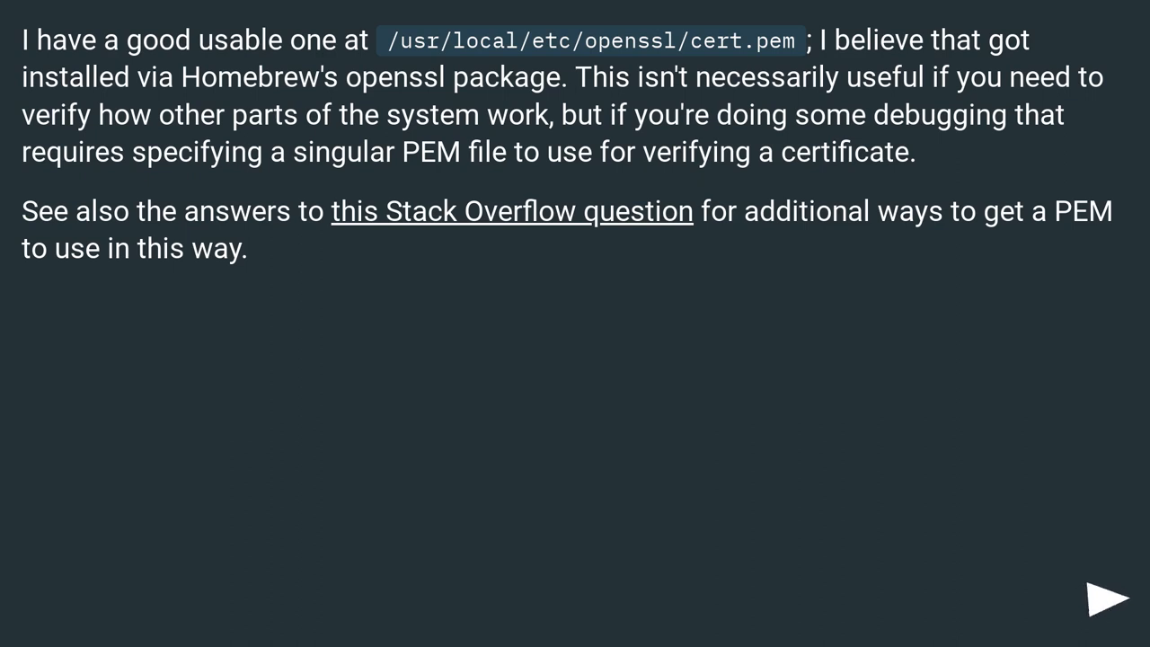
click(1107, 601)
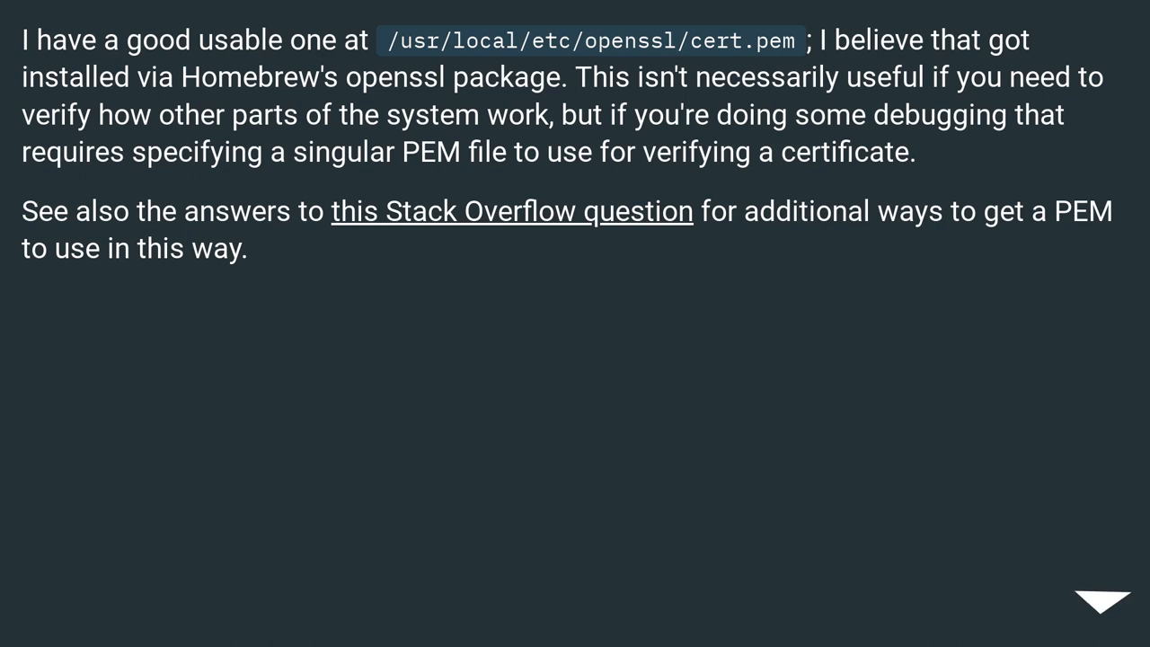
click(1099, 600)
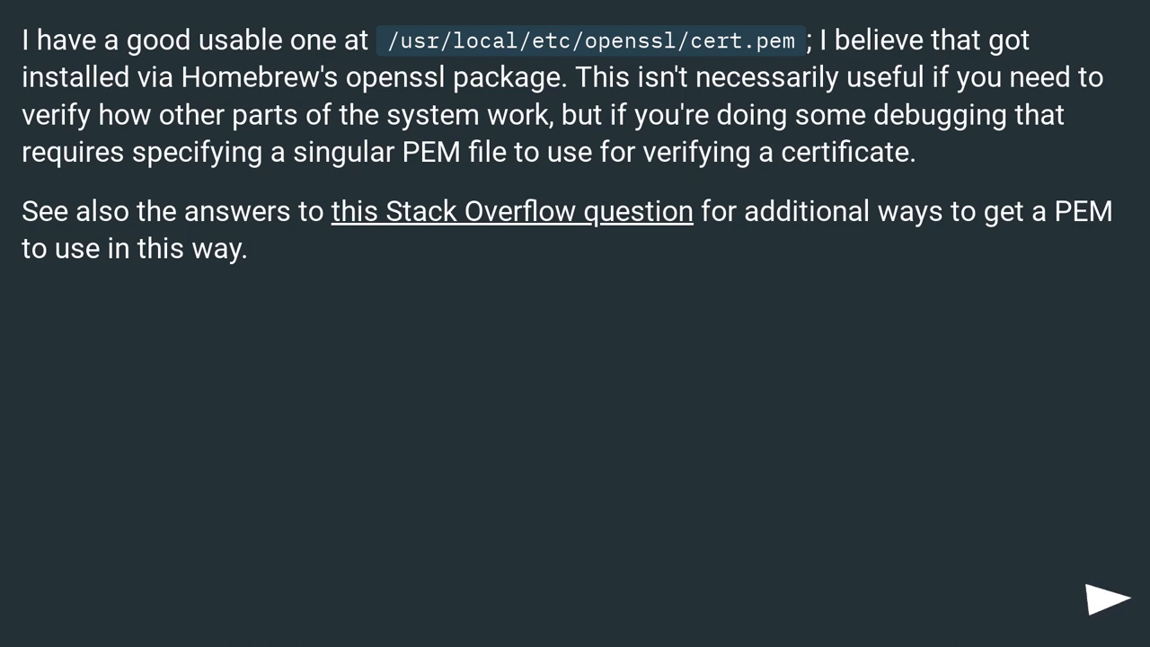
click(1105, 600)
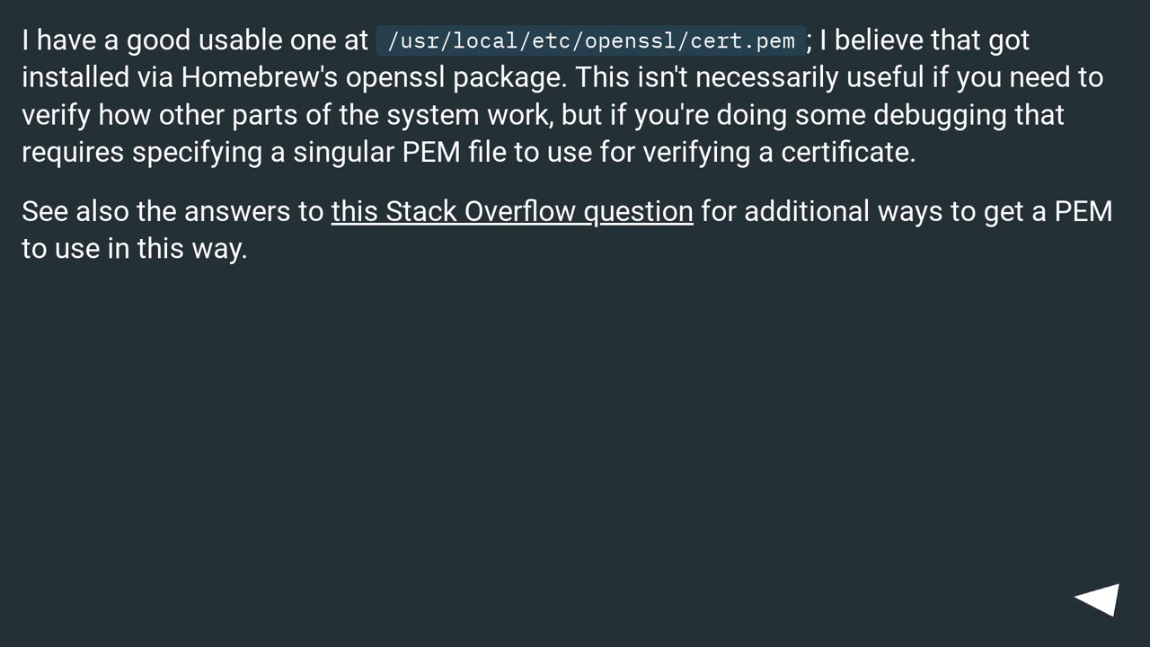
click(1098, 600)
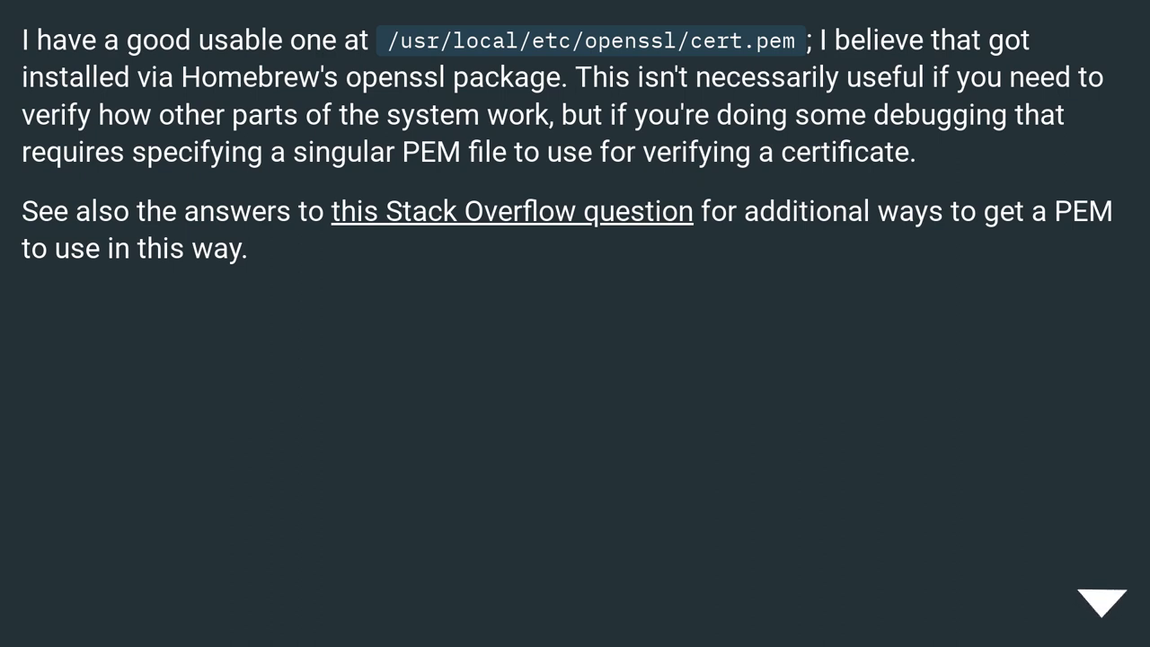
click(1103, 600)
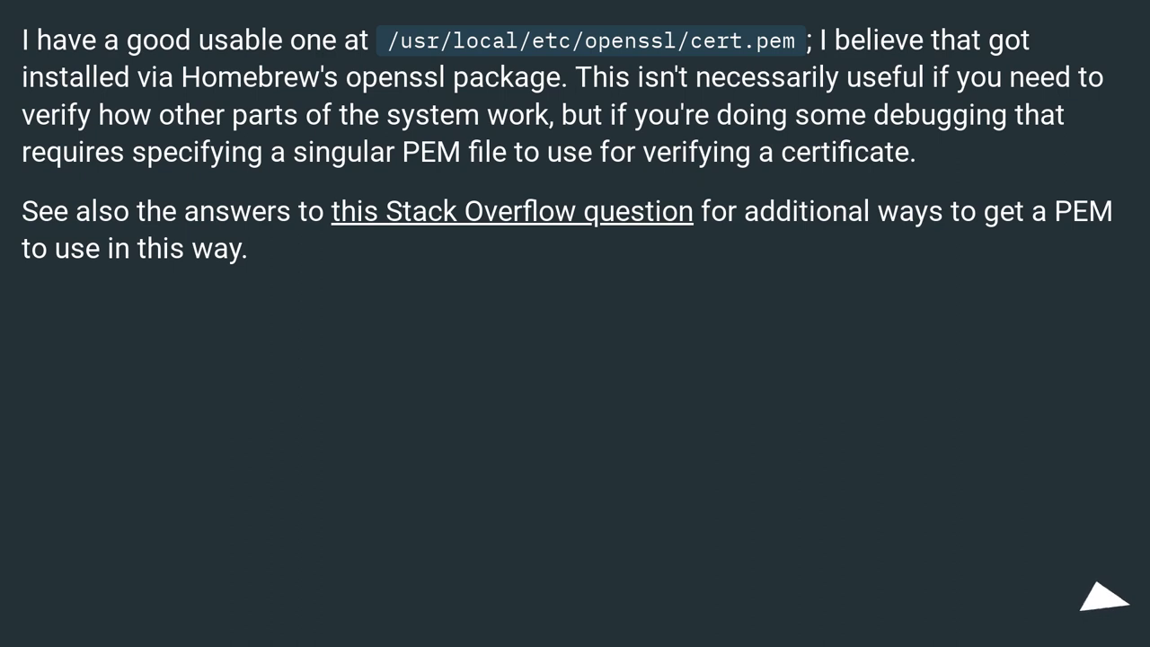